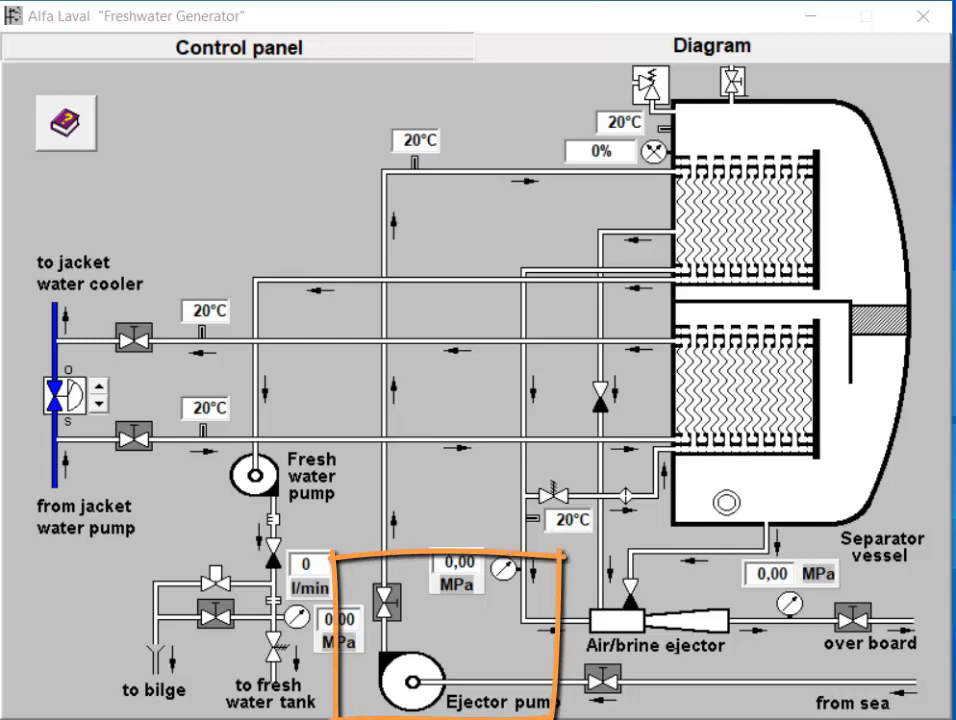
{"action": "mouse_move", "coordinate": [395, 672]}
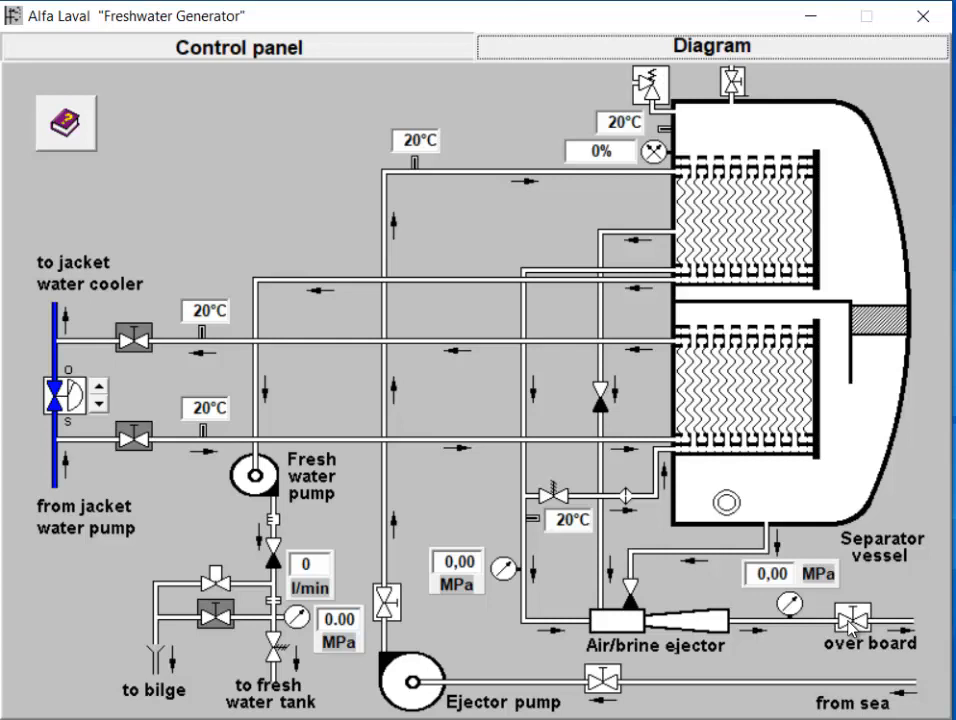
{"action": "mouse_move", "coordinate": [732, 637]}
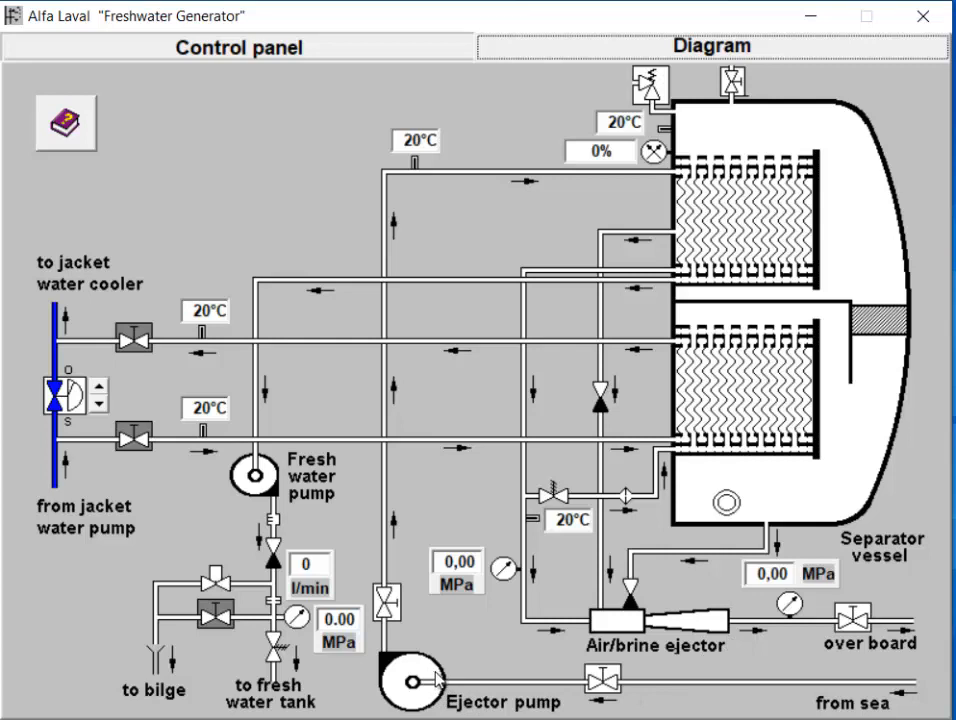
{"action": "mouse_move", "coordinate": [455, 700]}
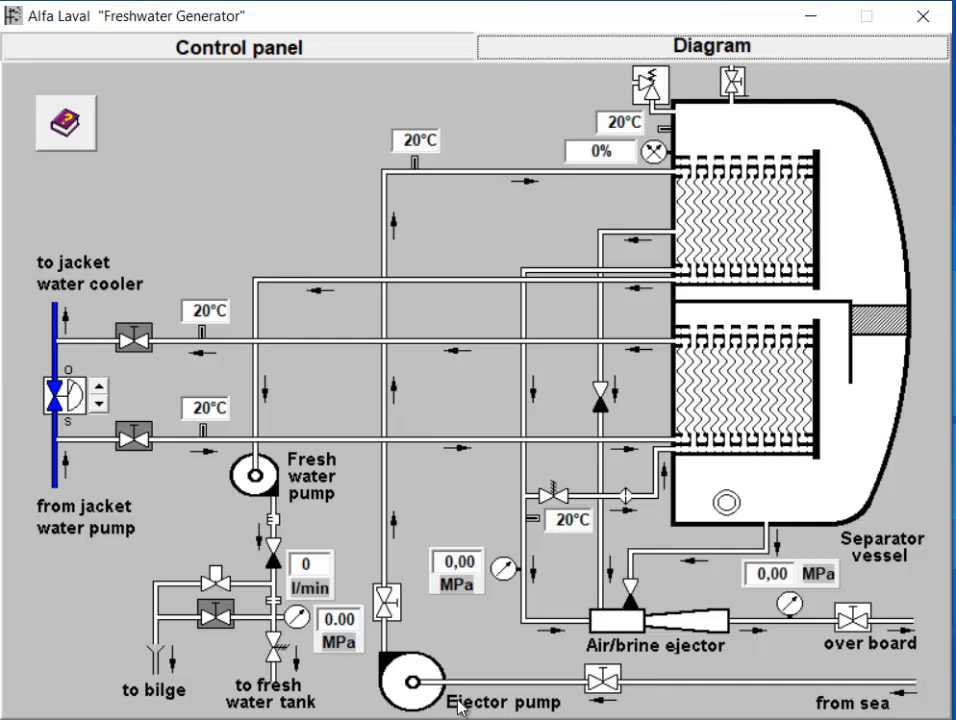
{"action": "mouse_move", "coordinate": [264, 50]}
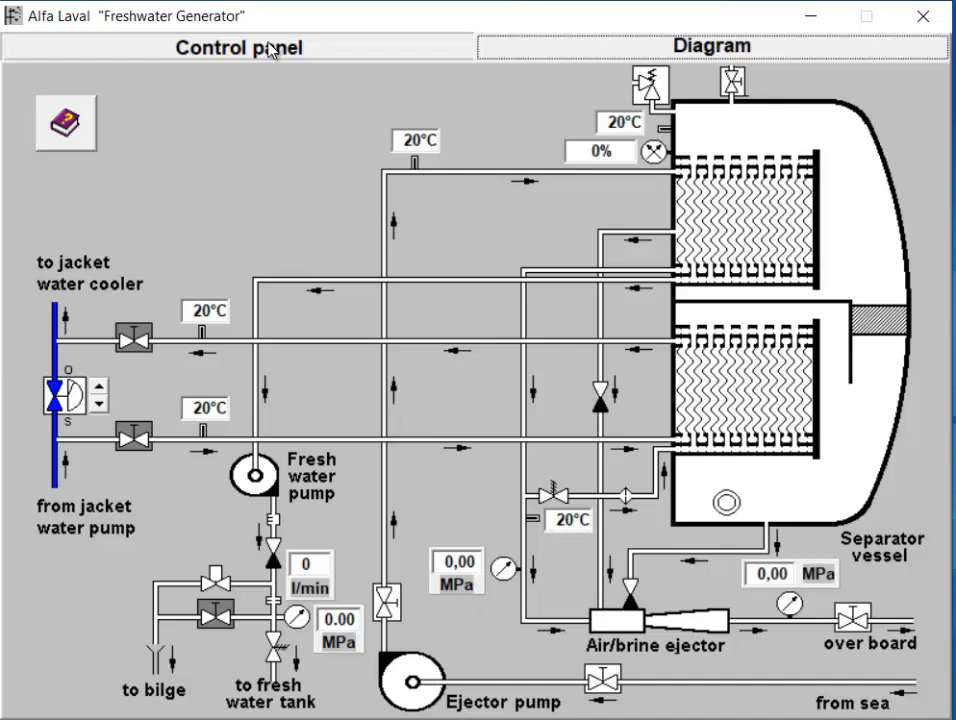
- Turn the MAIN SWITCH to I on the Control panel, then return to the Diagram
{"action": "left_click", "coordinate": [247, 48]}
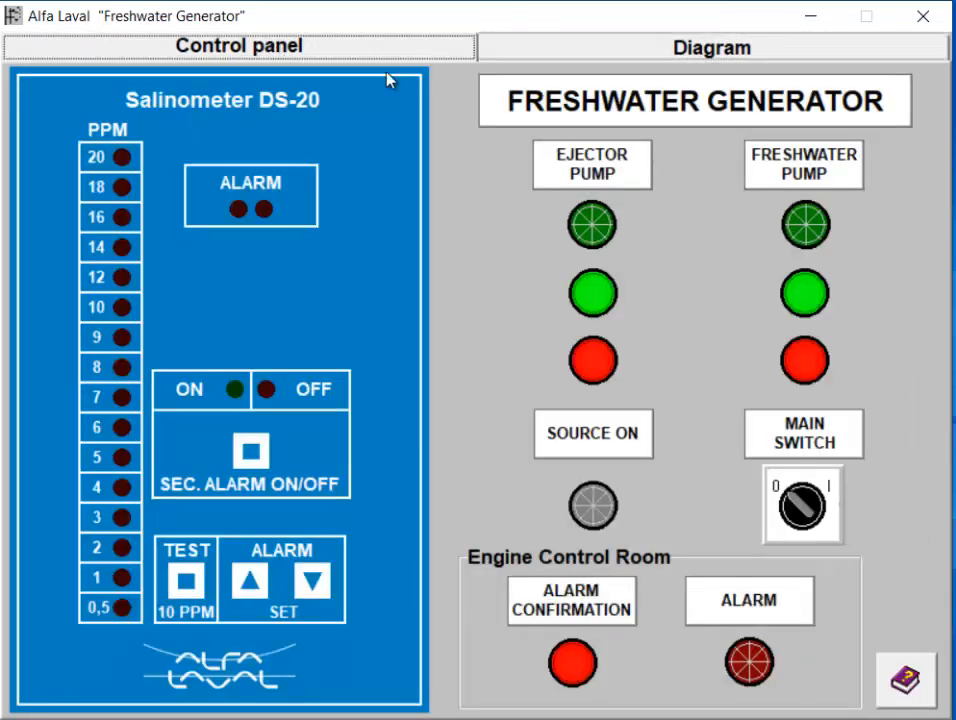
{"action": "mouse_move", "coordinate": [877, 527]}
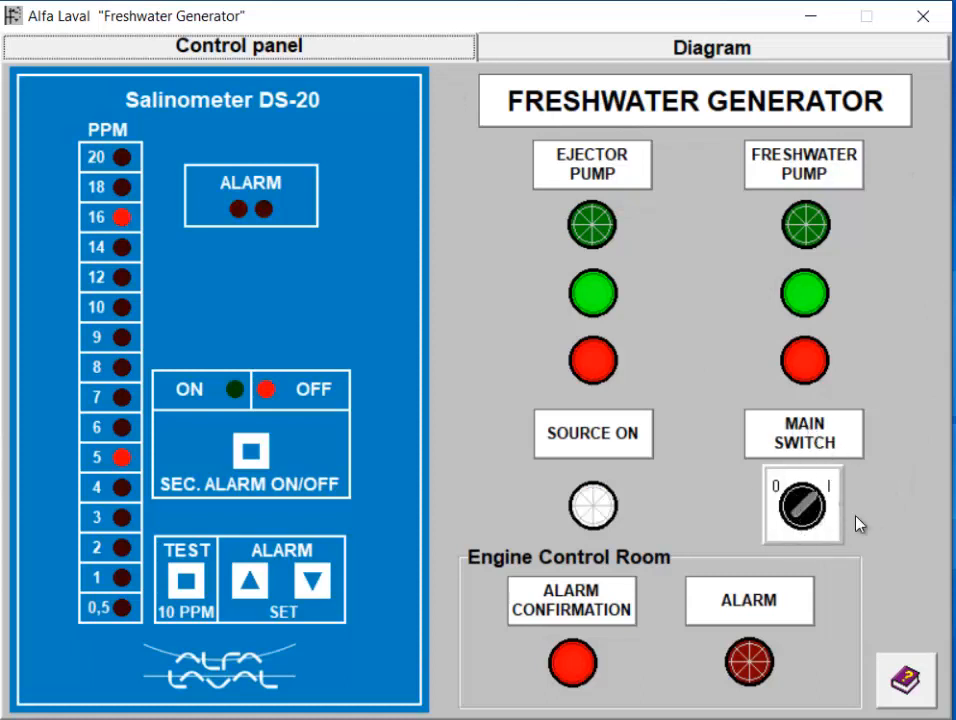
{"action": "left_click", "coordinate": [803, 505]}
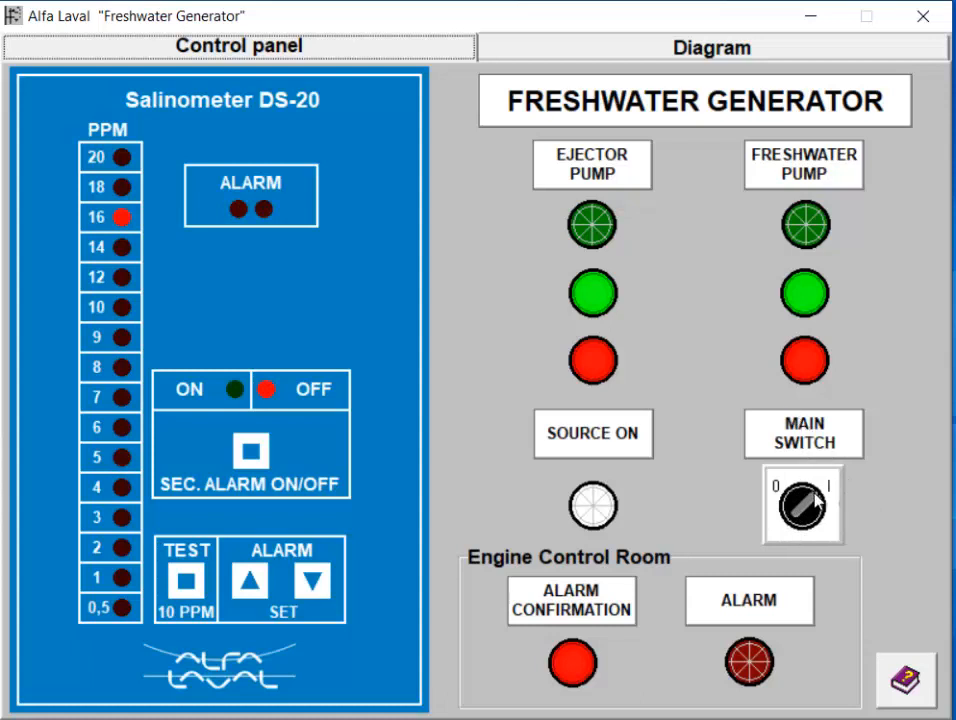
{"action": "mouse_move", "coordinate": [336, 52]}
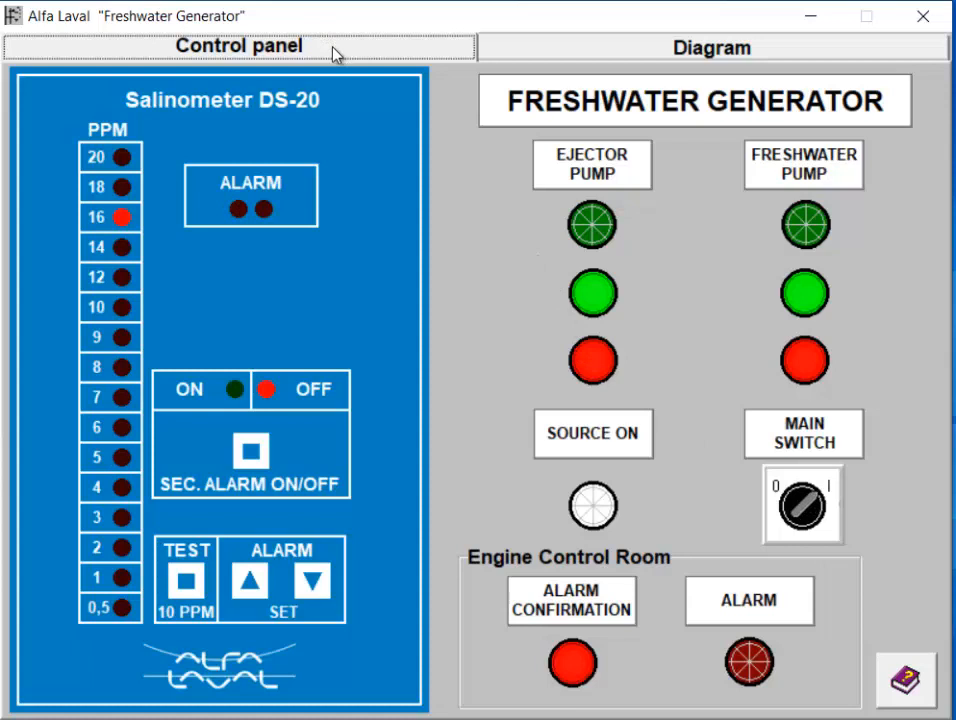
{"action": "mouse_move", "coordinate": [604, 311]}
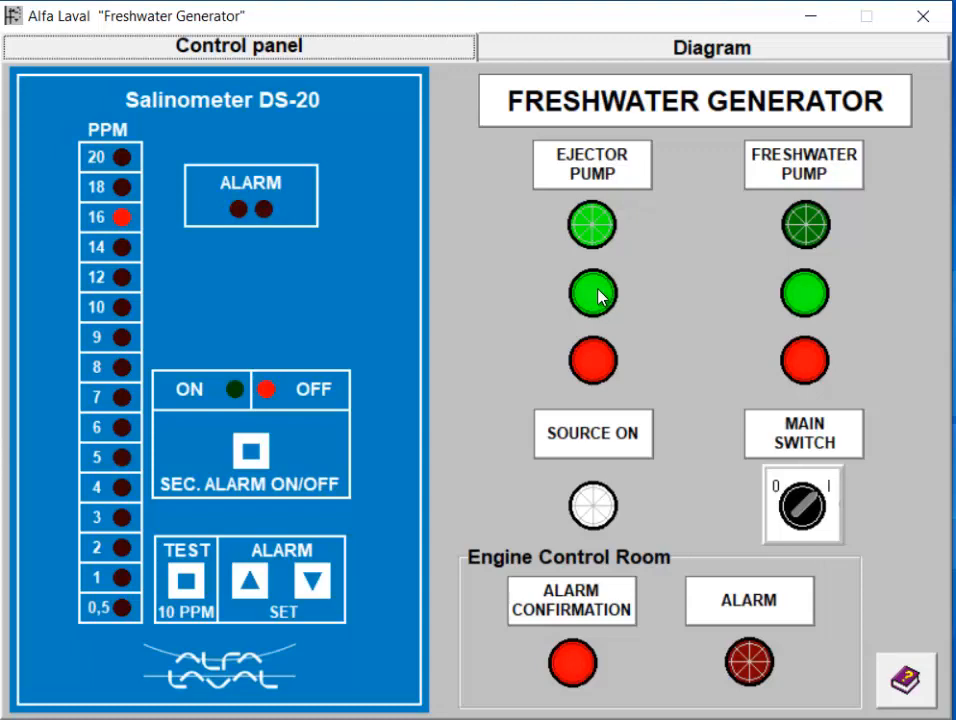
{"action": "mouse_move", "coordinate": [530, 65]}
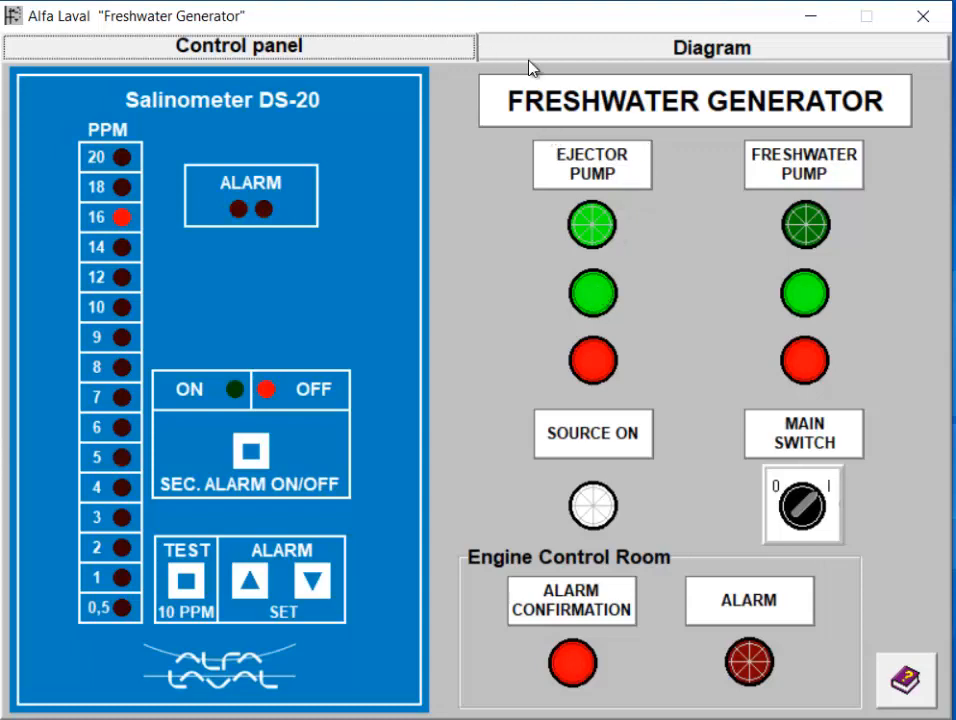
{"action": "left_click", "coordinate": [709, 48]}
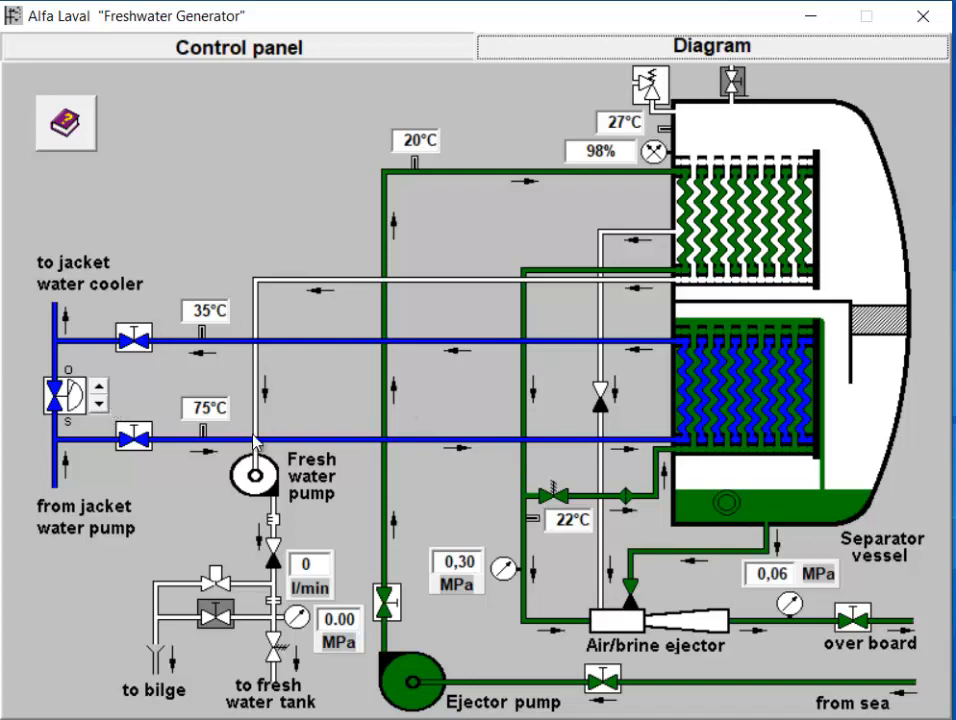
{"action": "mouse_move", "coordinate": [305, 432]}
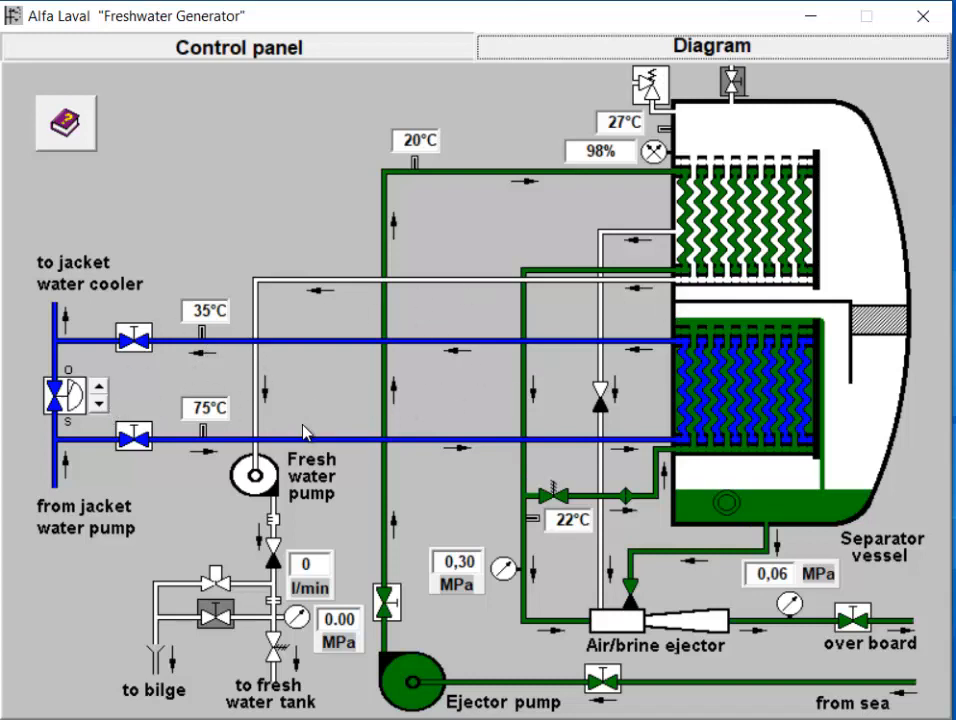
{"action": "mouse_move", "coordinate": [733, 400]}
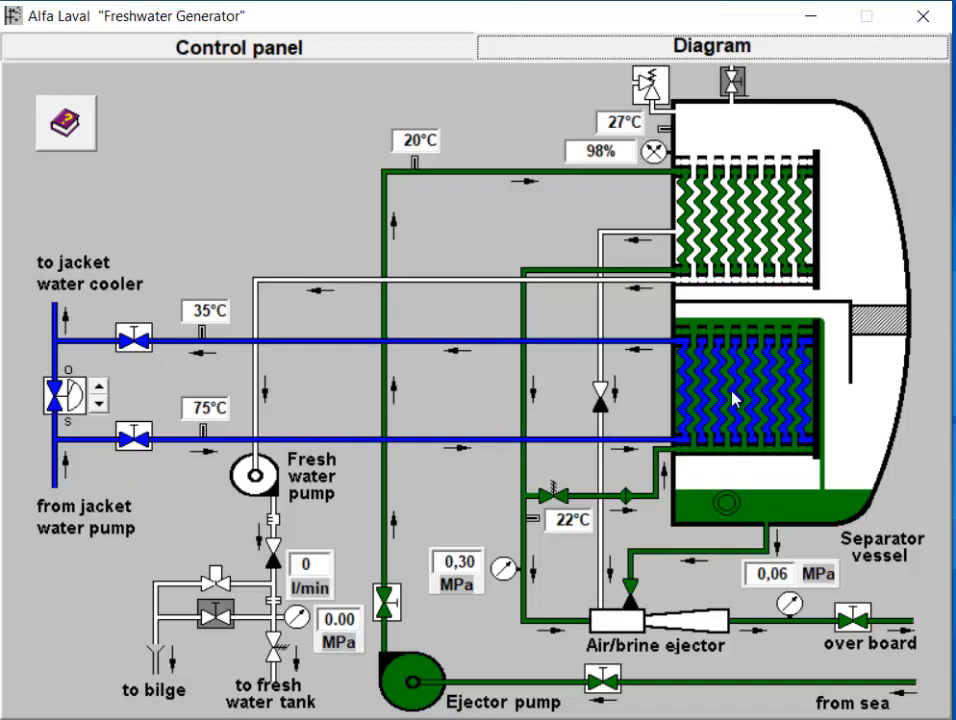
{"action": "mouse_move", "coordinate": [105, 410]}
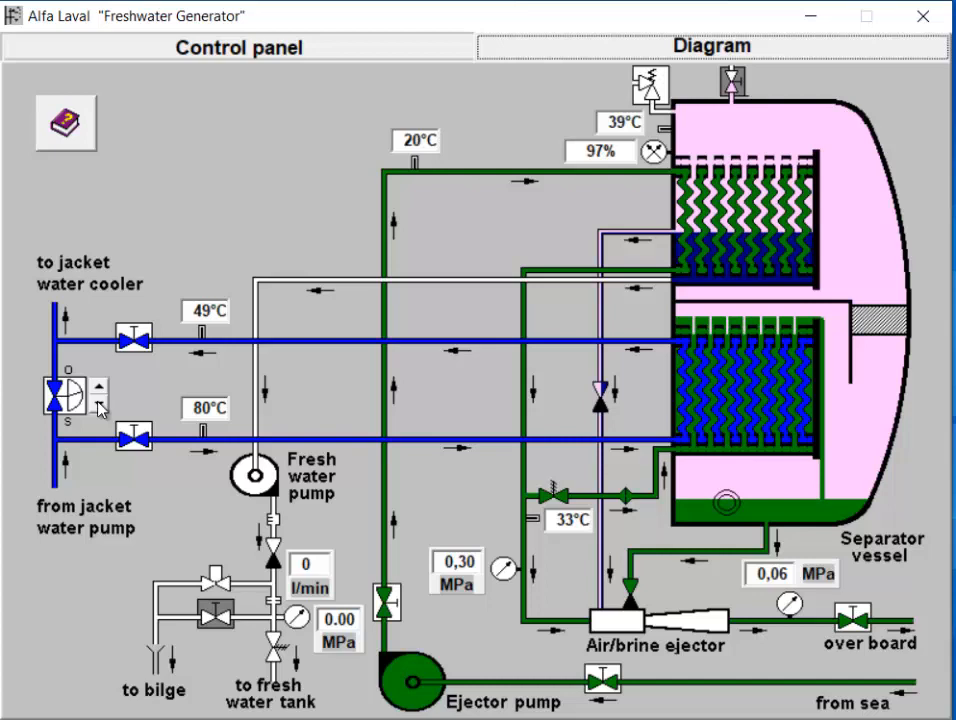
- Bring up the Control panel to check the salinometer reading
{"action": "left_click", "coordinate": [238, 48]}
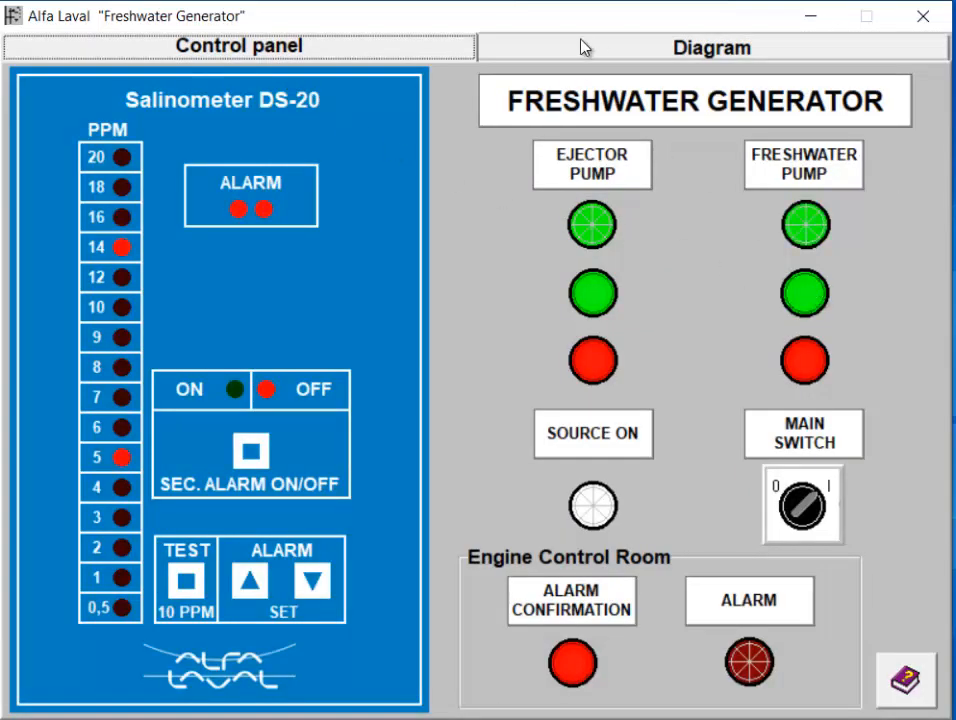
- Check the 0.10 MPa distillate line and confirm salinity at 10 ppm
{"action": "left_click", "coordinate": [708, 48]}
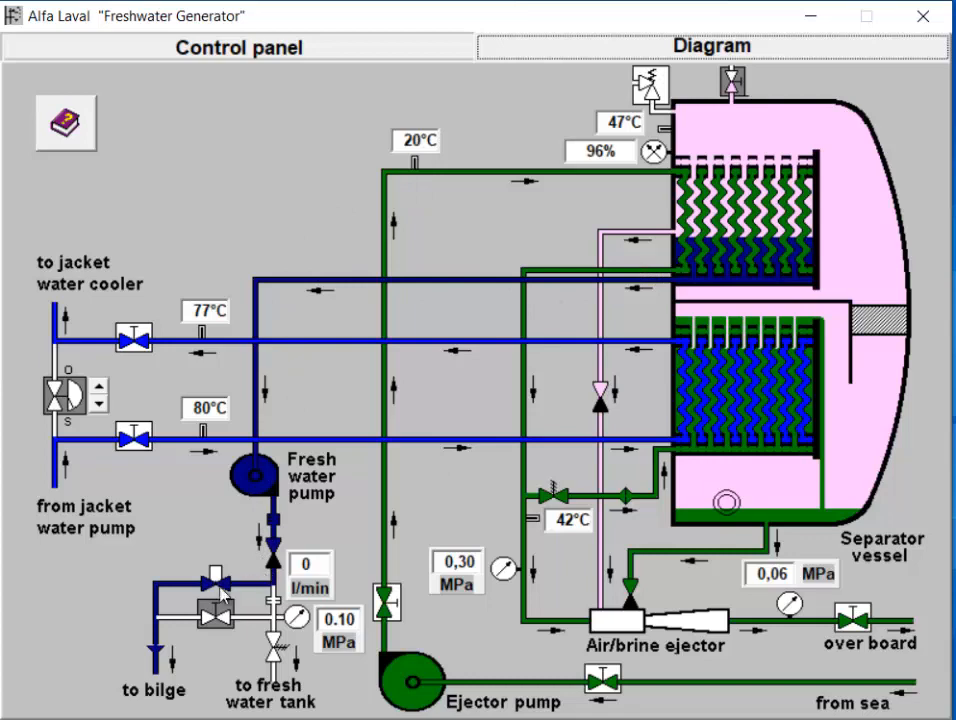
{"action": "left_click", "coordinate": [238, 48]}
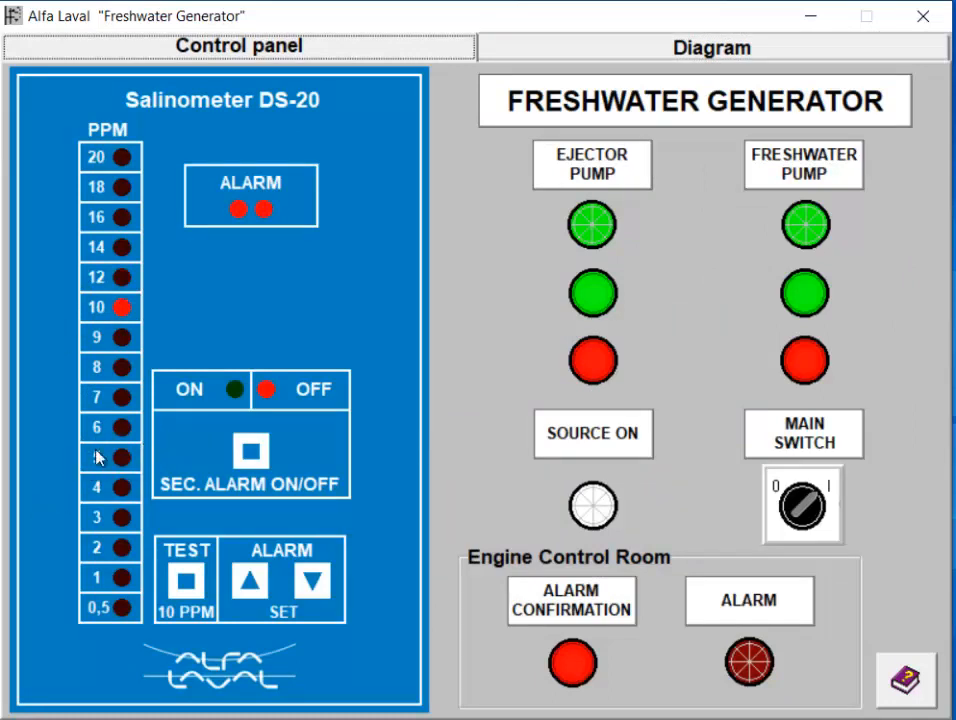
{"action": "left_click", "coordinate": [708, 47]}
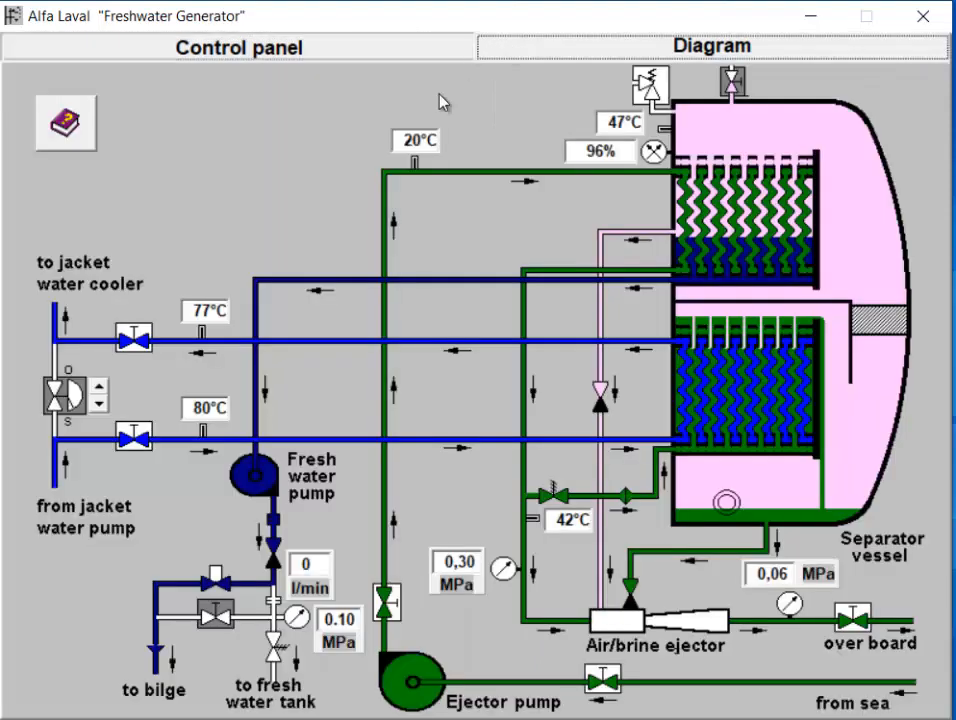
{"action": "mouse_move", "coordinate": [180, 546]}
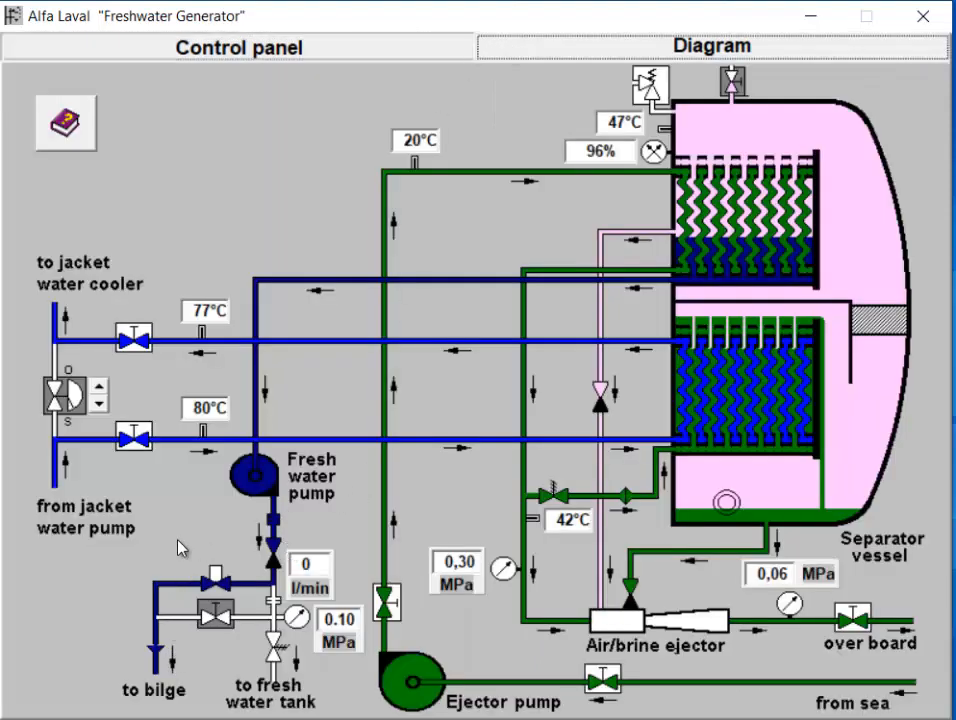
{"action": "mouse_move", "coordinate": [308, 454]}
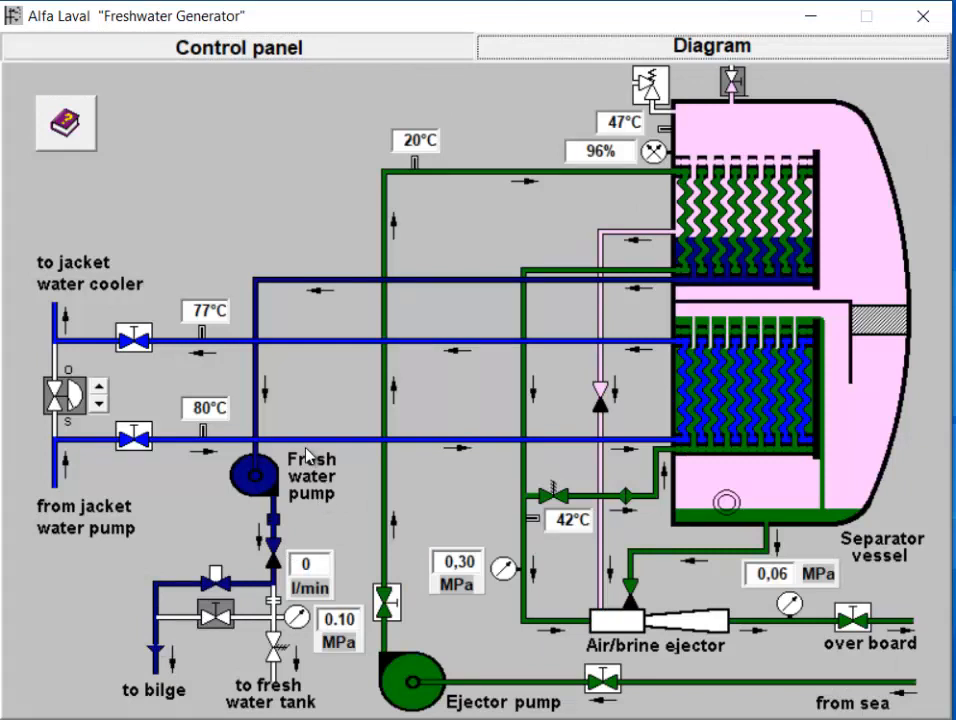
{"action": "mouse_move", "coordinate": [293, 540]}
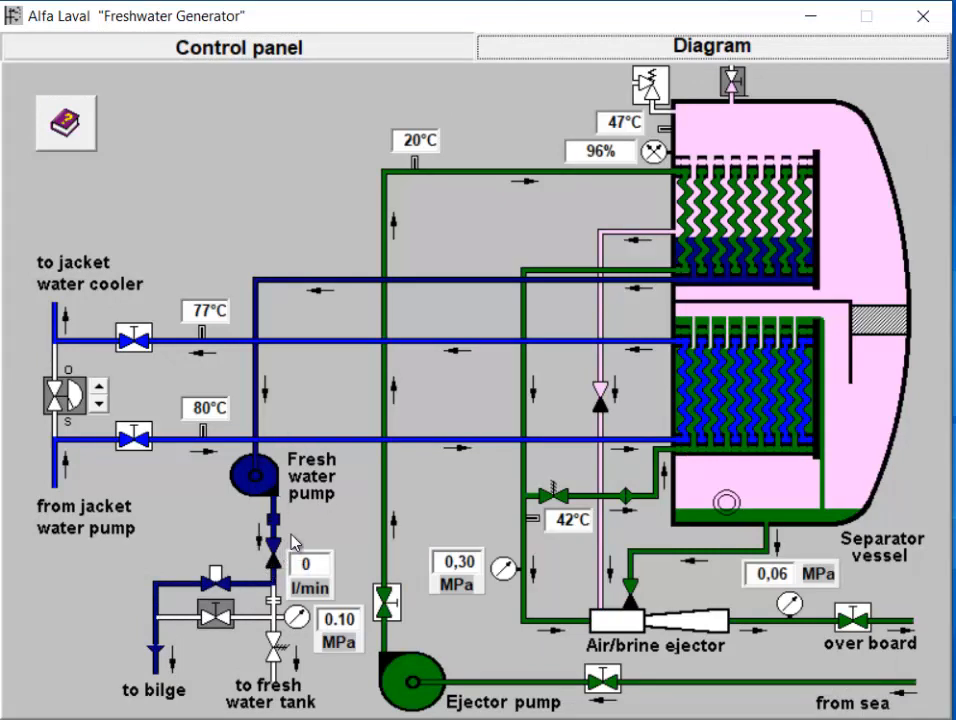
{"action": "mouse_move", "coordinate": [697, 492]}
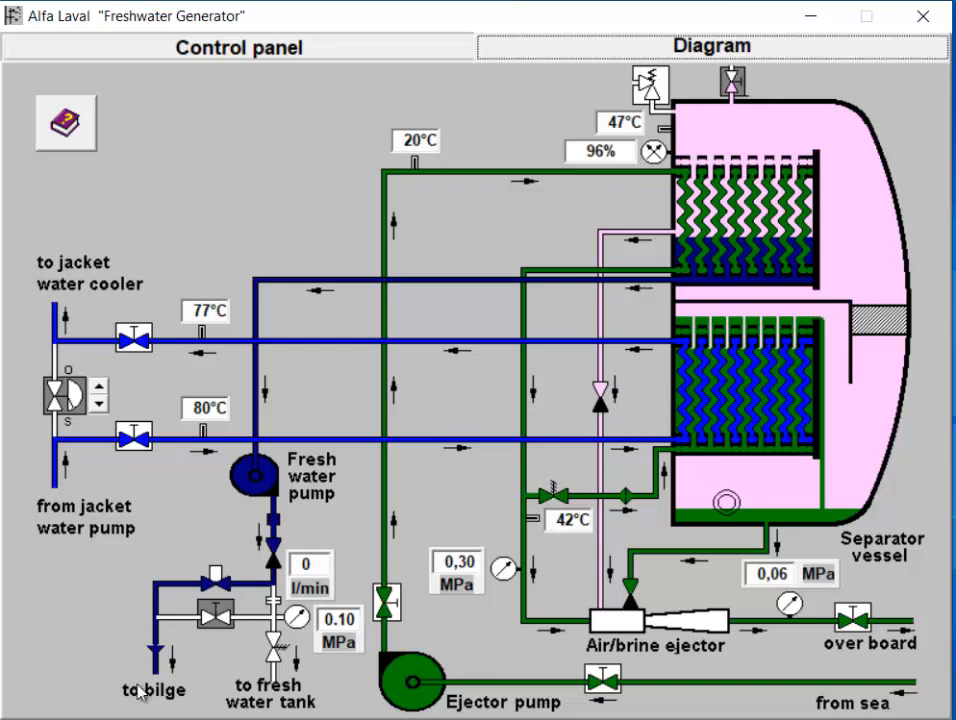
- Check salinity again, isolate the plant and stop the ejector pump
{"action": "left_click", "coordinate": [238, 48]}
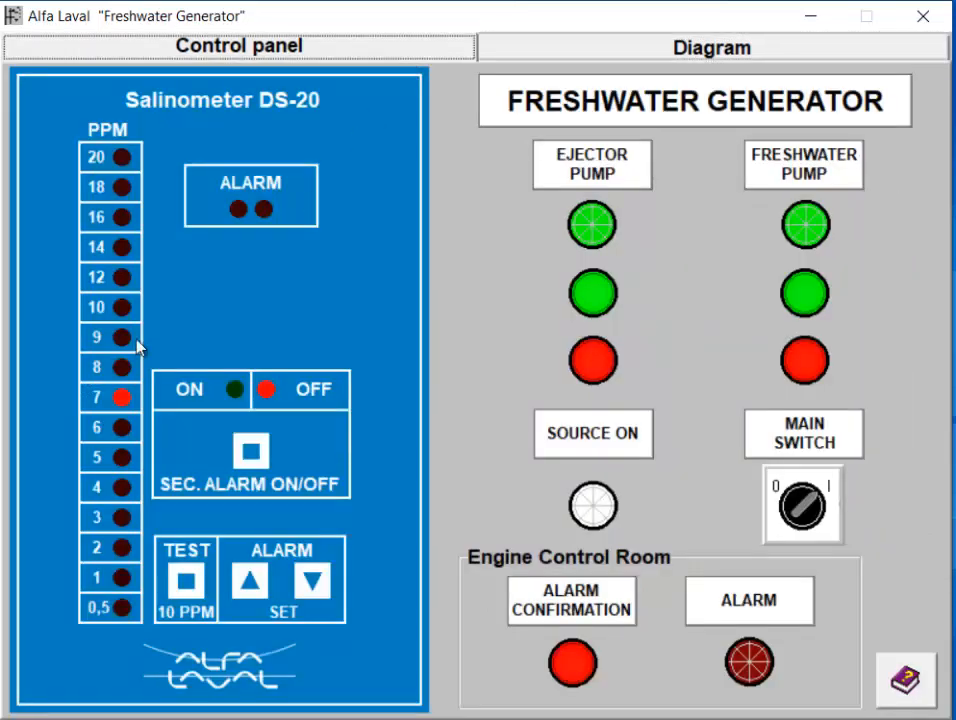
{"action": "left_click", "coordinate": [708, 48]}
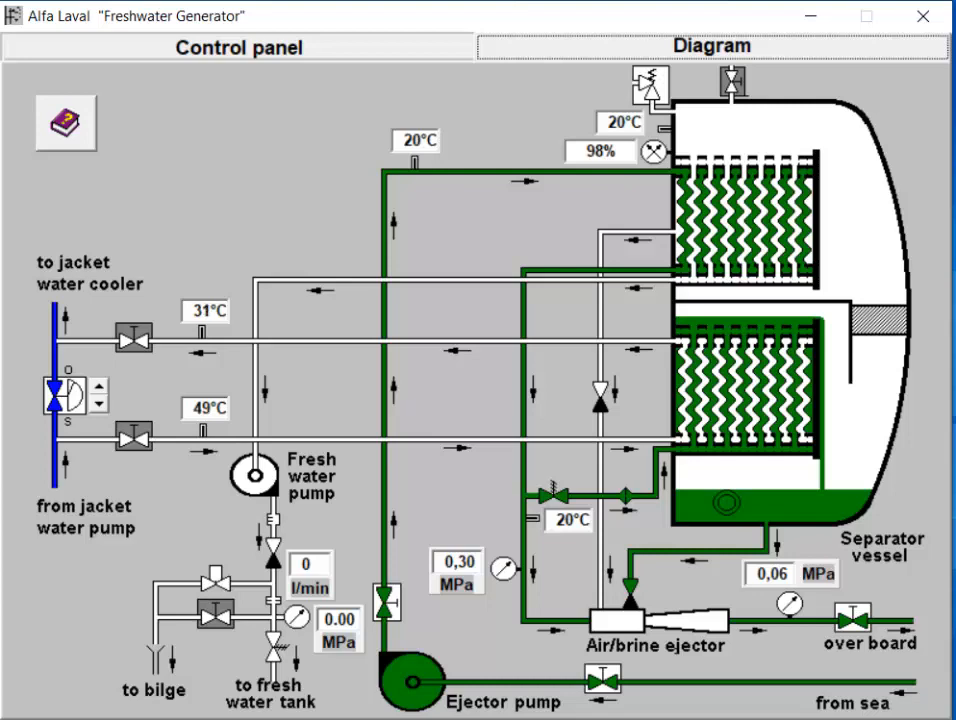
{"action": "left_click", "coordinate": [238, 47]}
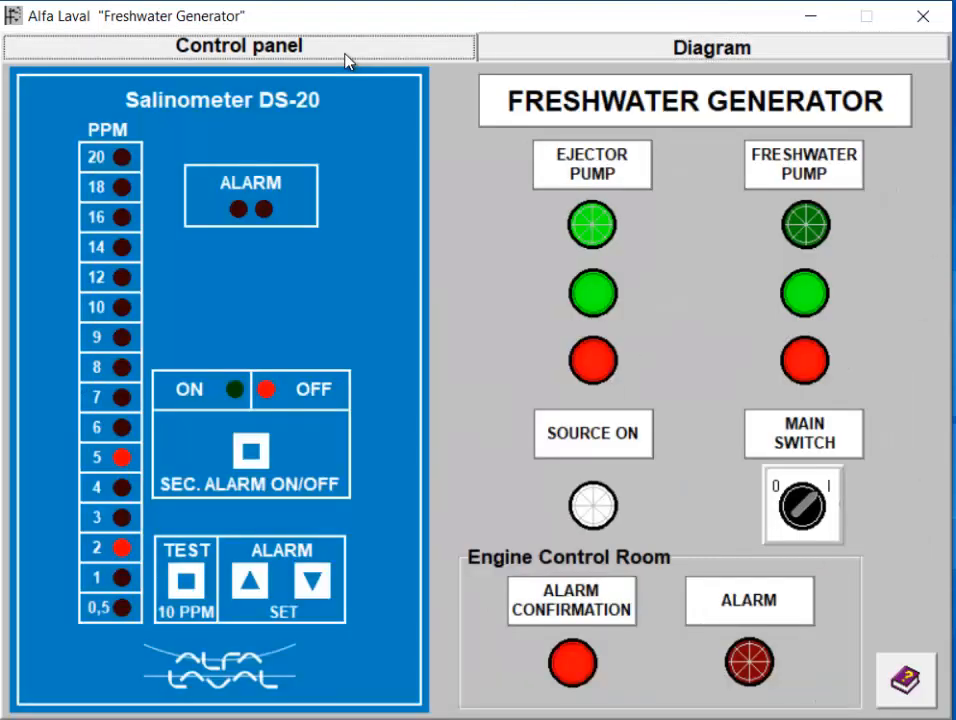
{"action": "mouse_move", "coordinate": [612, 208]}
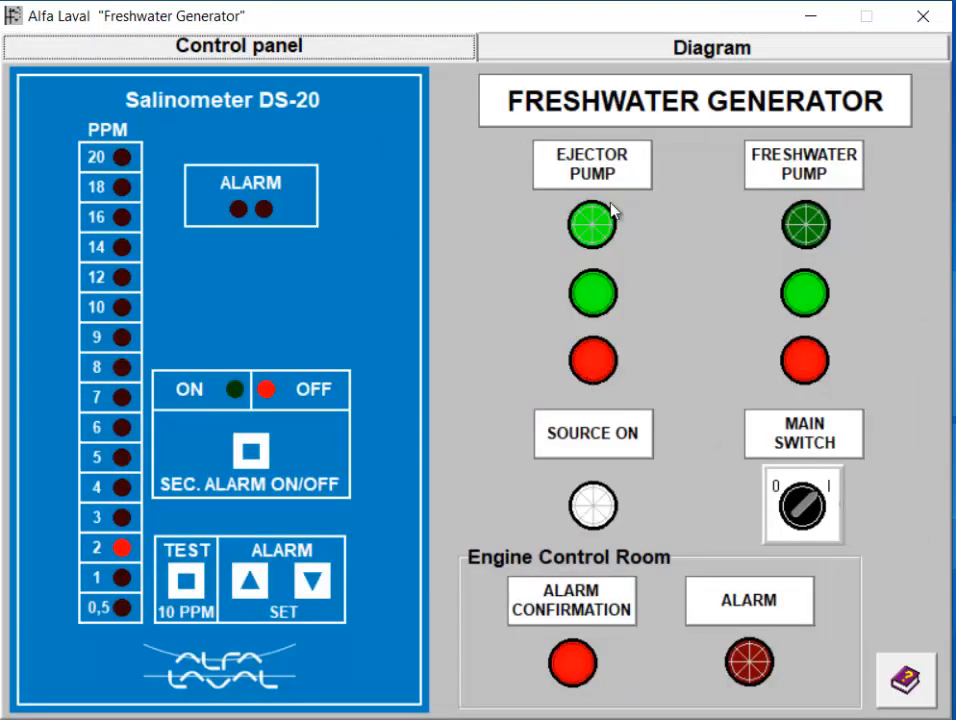
{"action": "left_click", "coordinate": [706, 49]}
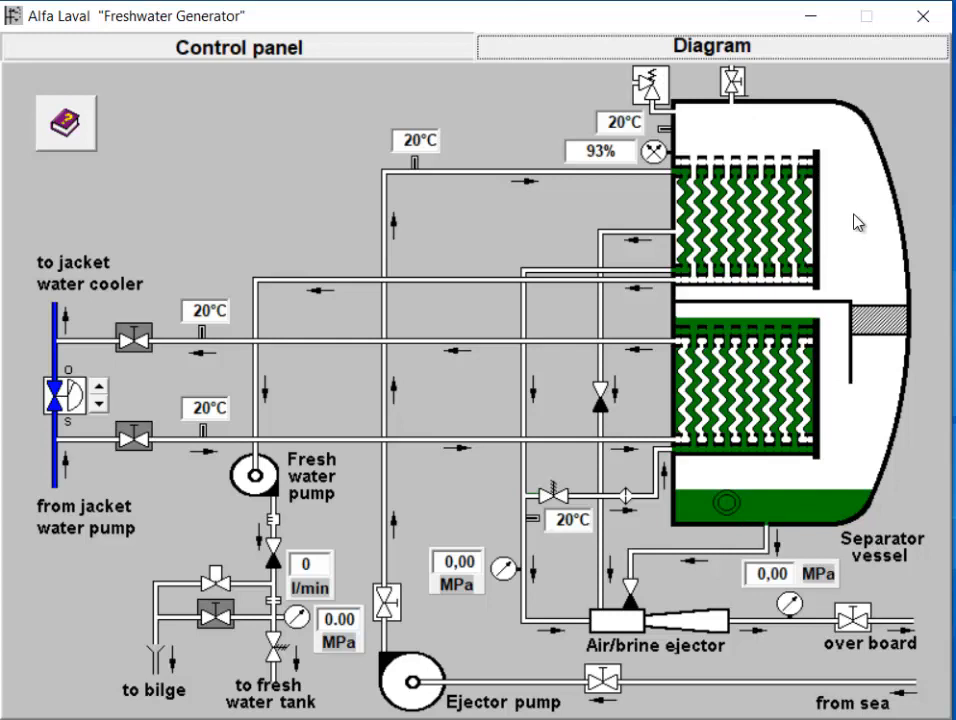
{"action": "mouse_move", "coordinate": [860, 448]}
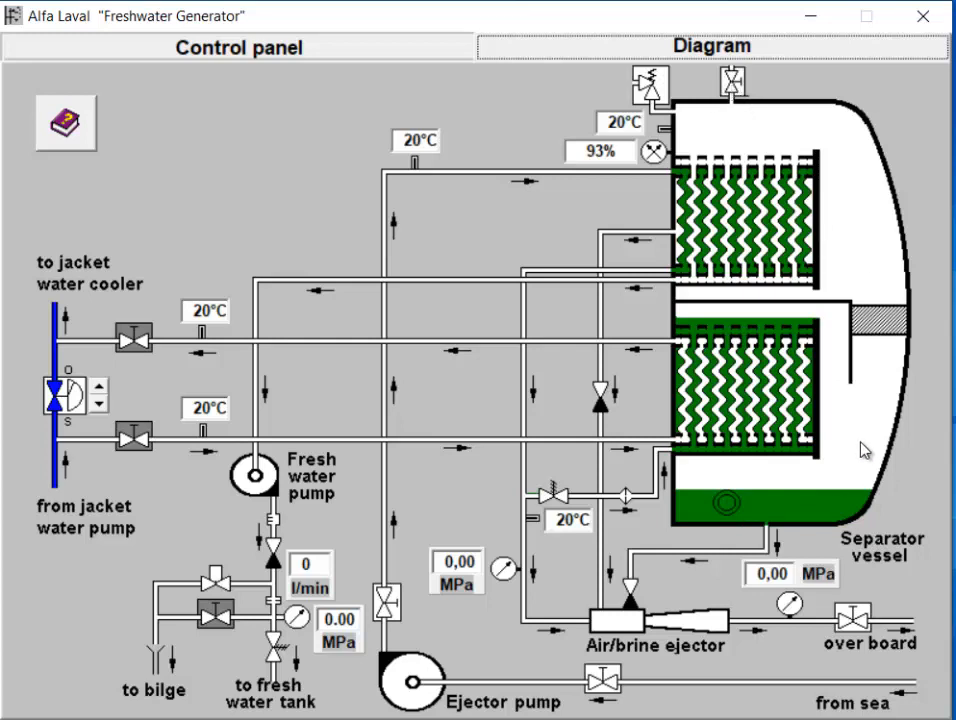